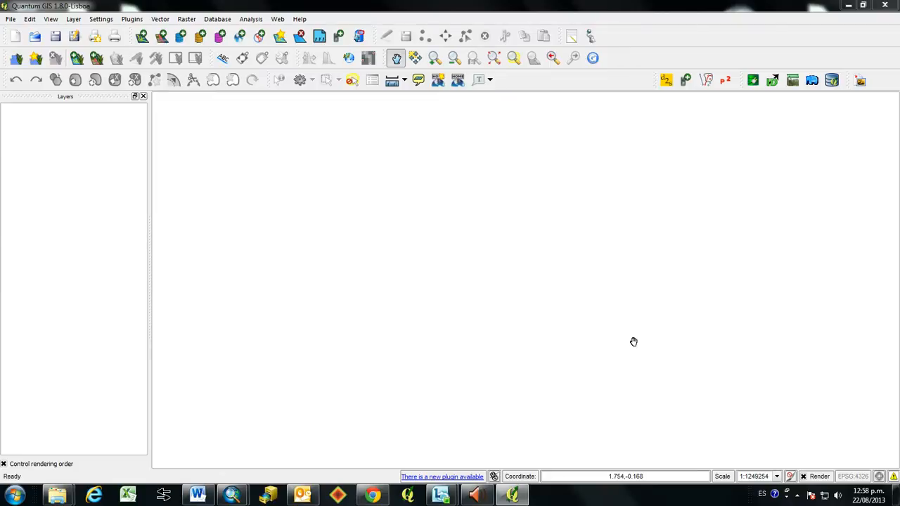
mouse_move(312, 315)
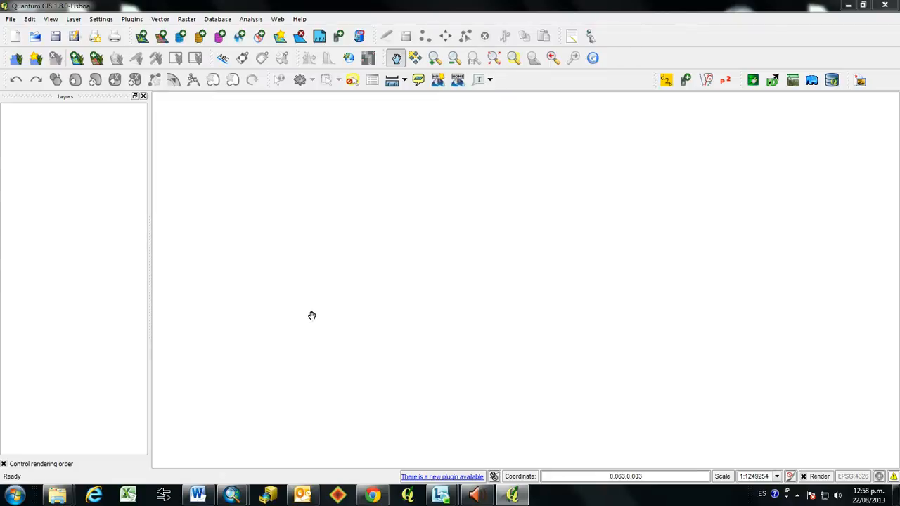
mouse_move(222, 481)
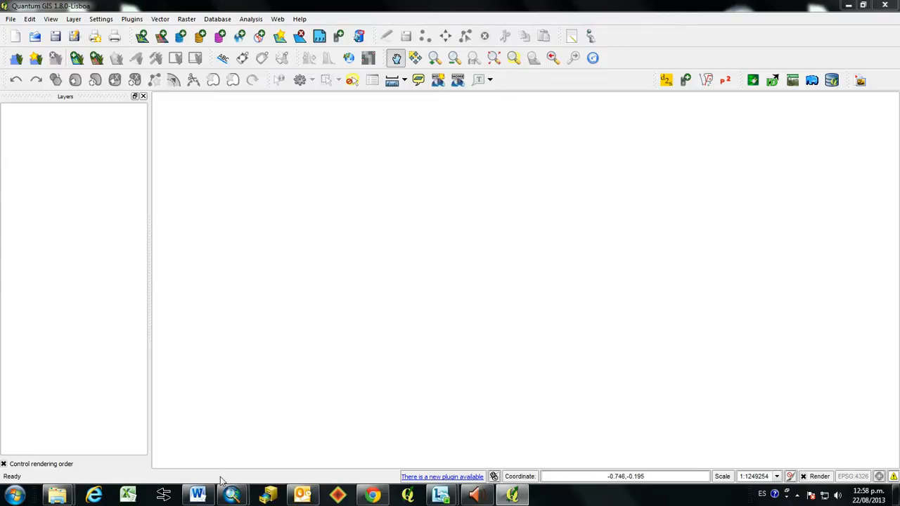
mouse_move(55, 495)
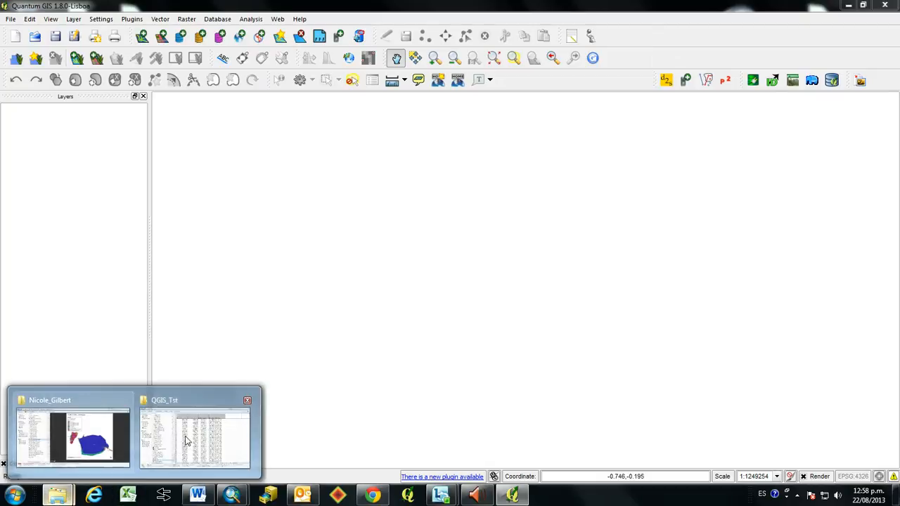
Switch to the 29_07_2 workbook showing the Polígono 1 X/Y coordinate sheet.
left_click(194, 439)
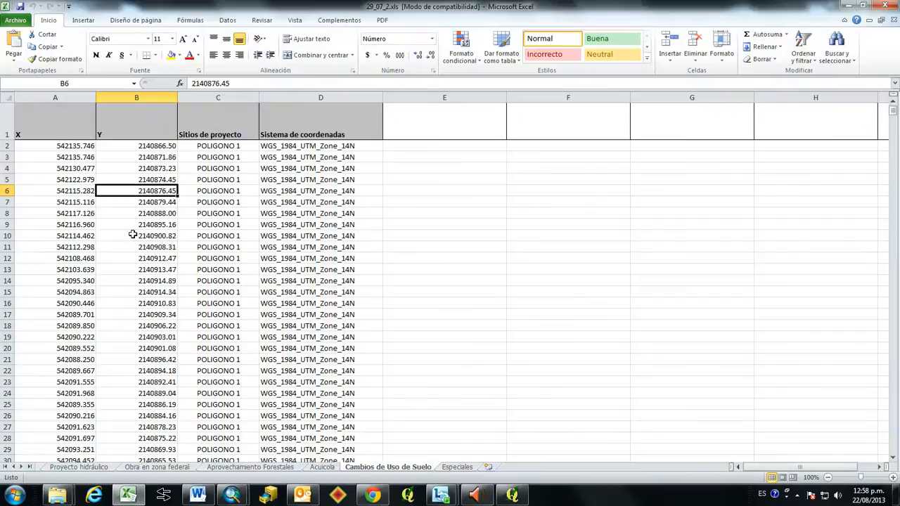
mouse_move(136, 129)
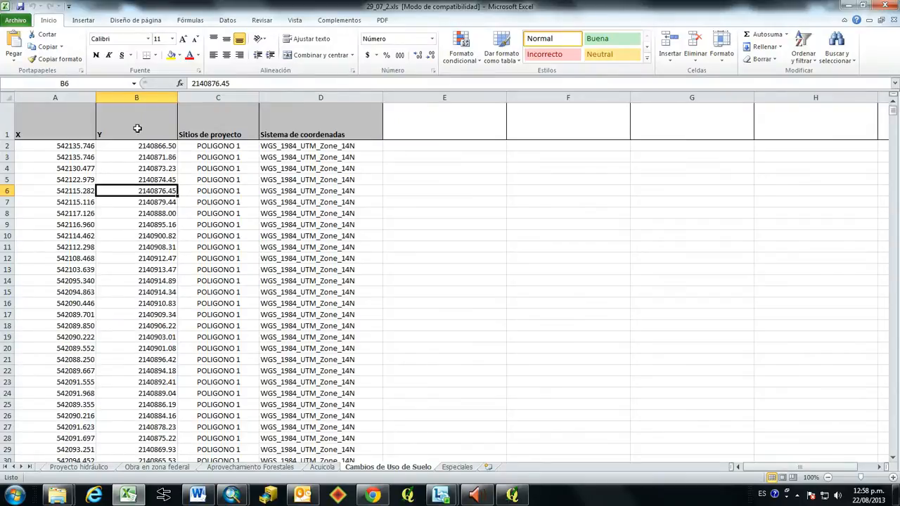
Save the coordinate sheet as tab-delimited text 29_07_2.txt, keeping only the current sheet and text format.
left_click(20, 20)
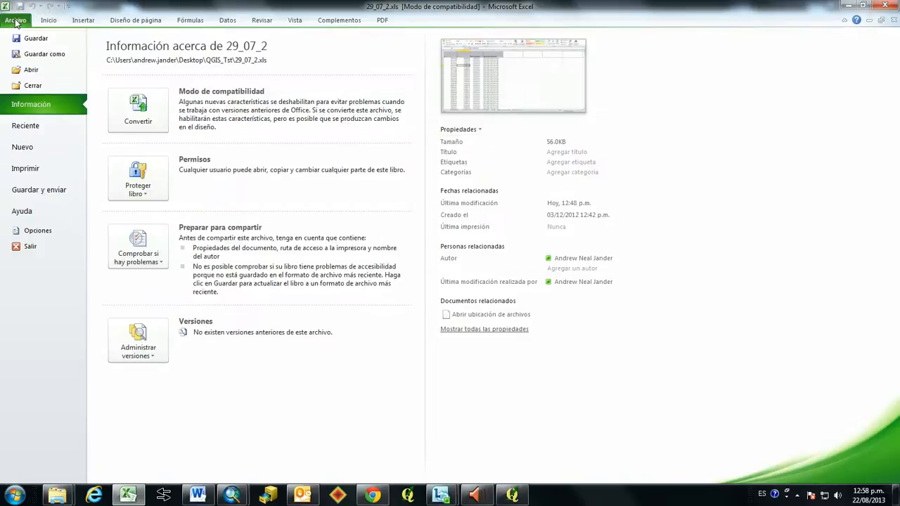
mouse_move(45, 54)
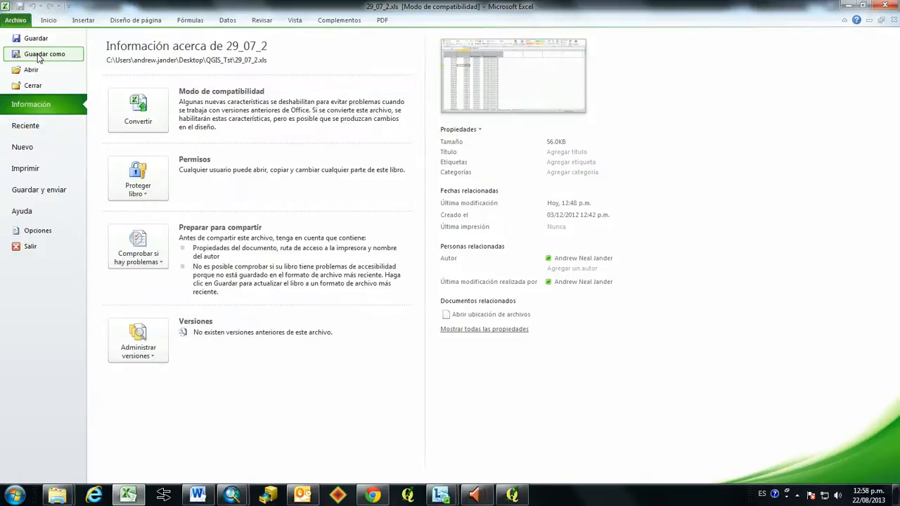
left_click(42, 53)
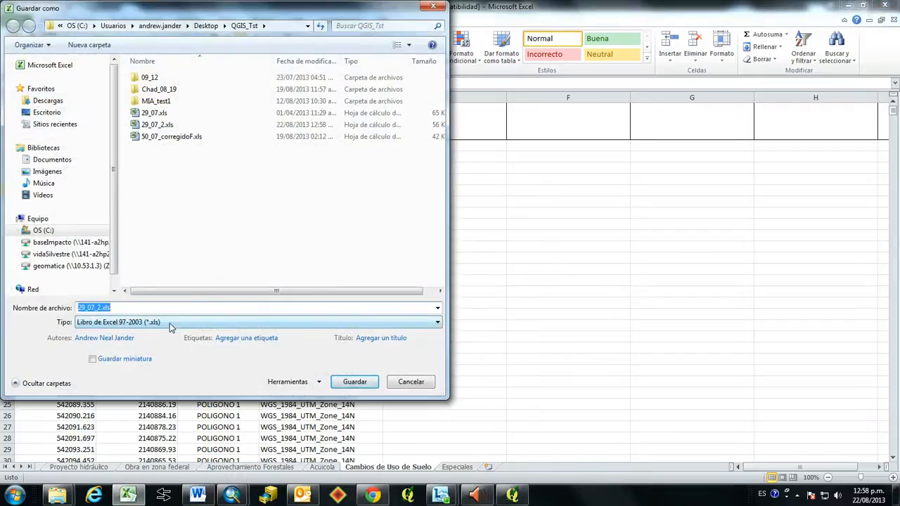
mouse_move(176, 328)
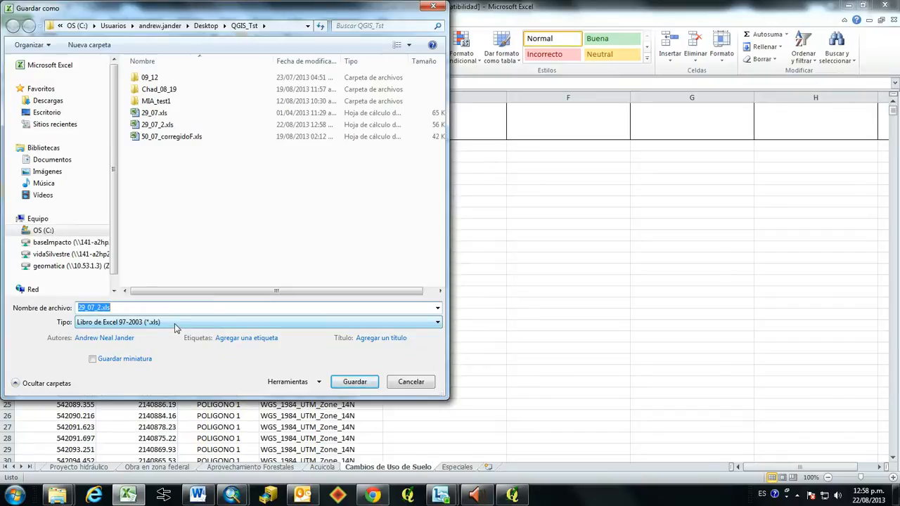
left_click(433, 320)
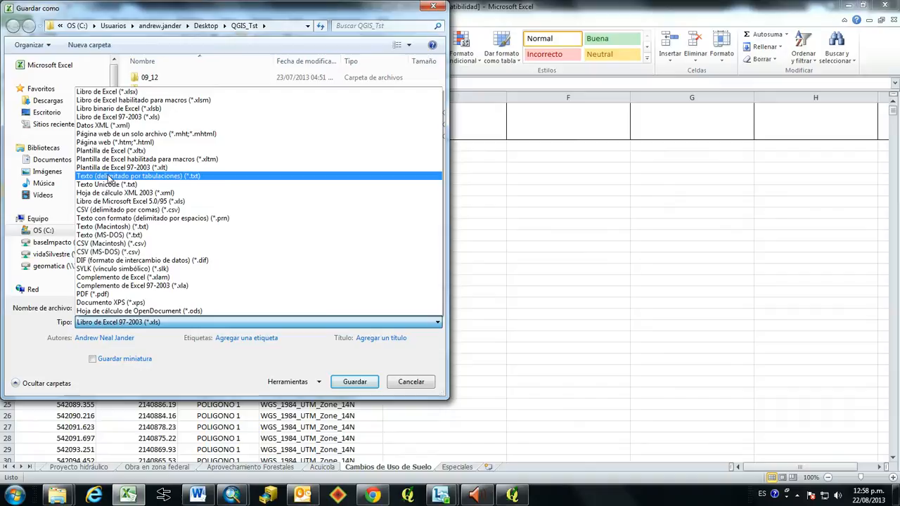
left_click(140, 176)
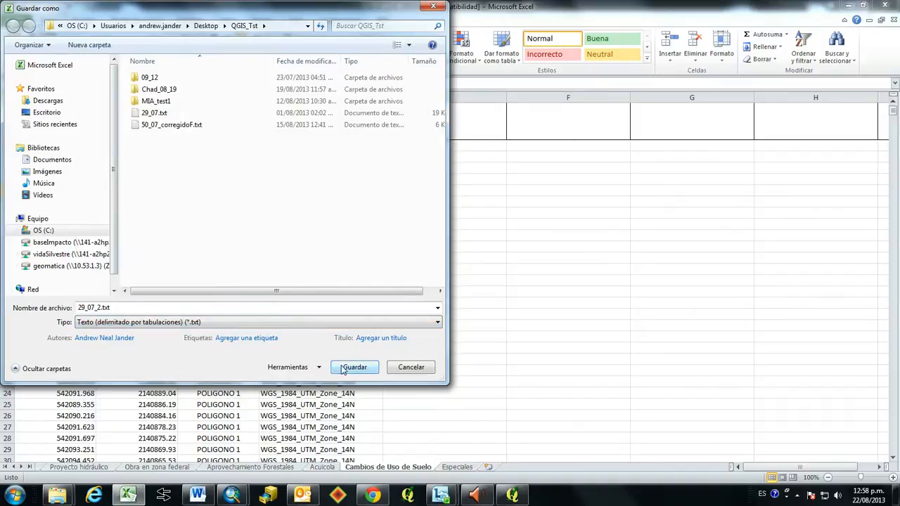
left_click(355, 367)
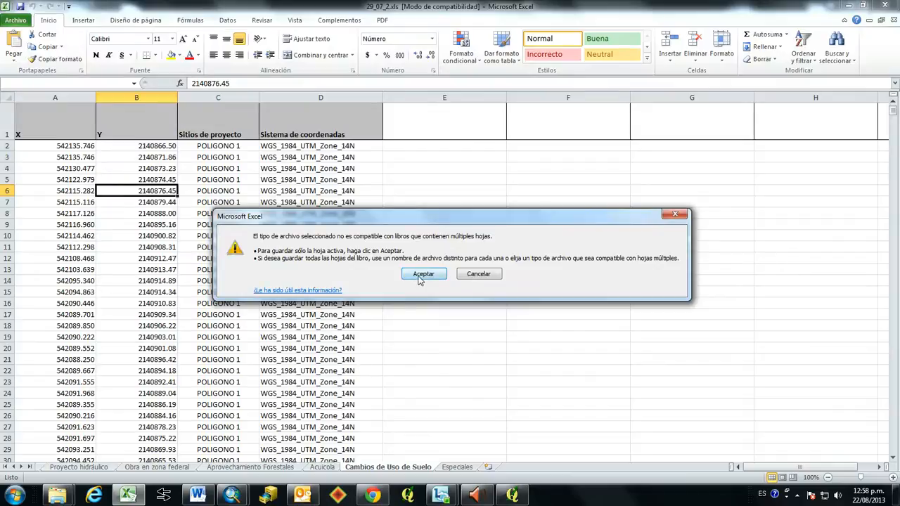
left_click(425, 273)
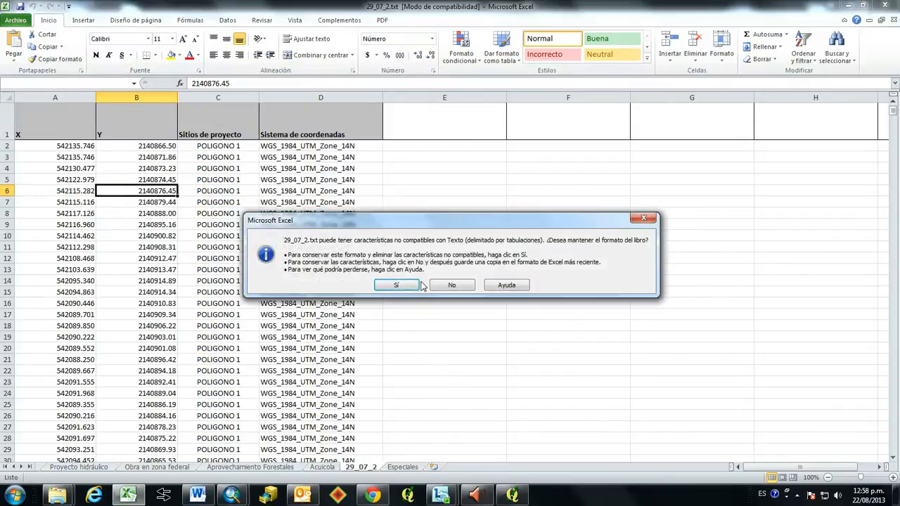
left_click(396, 284)
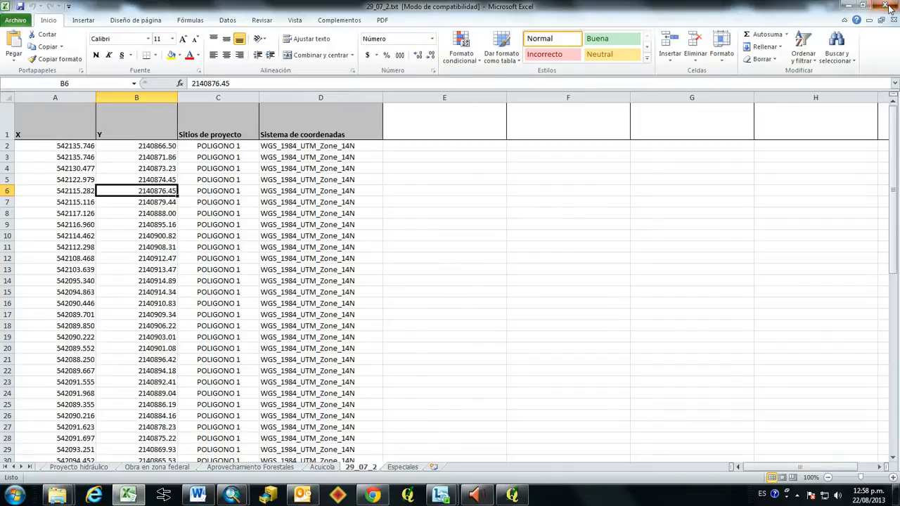
Switch back to the empty Quantum GIS project.
left_click(886, 6)
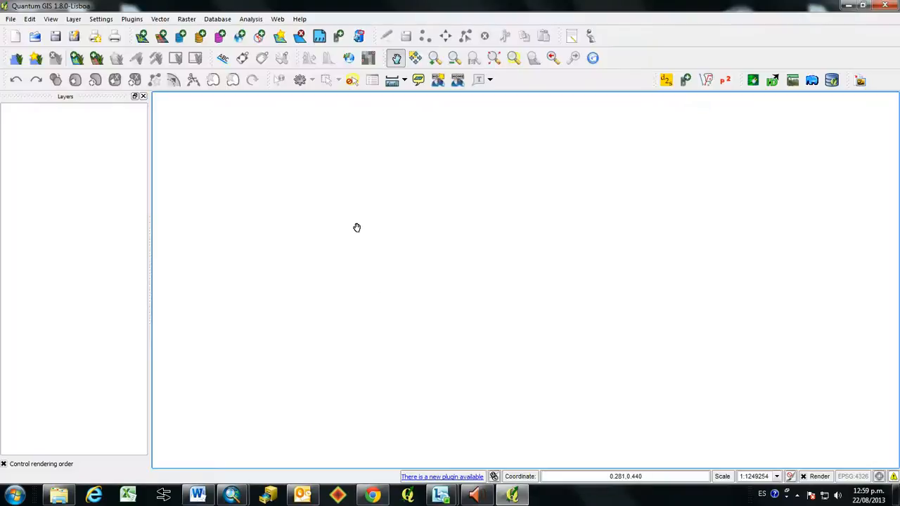
mouse_move(256, 137)
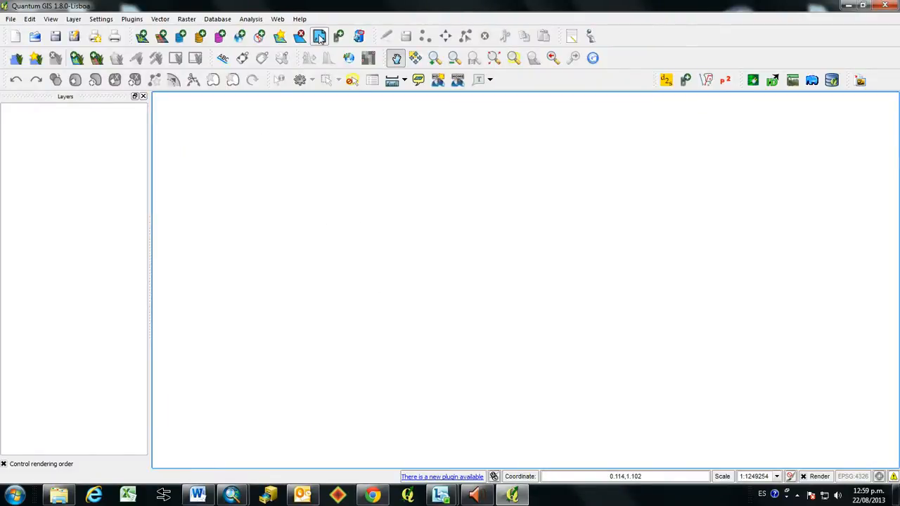
mouse_move(319, 37)
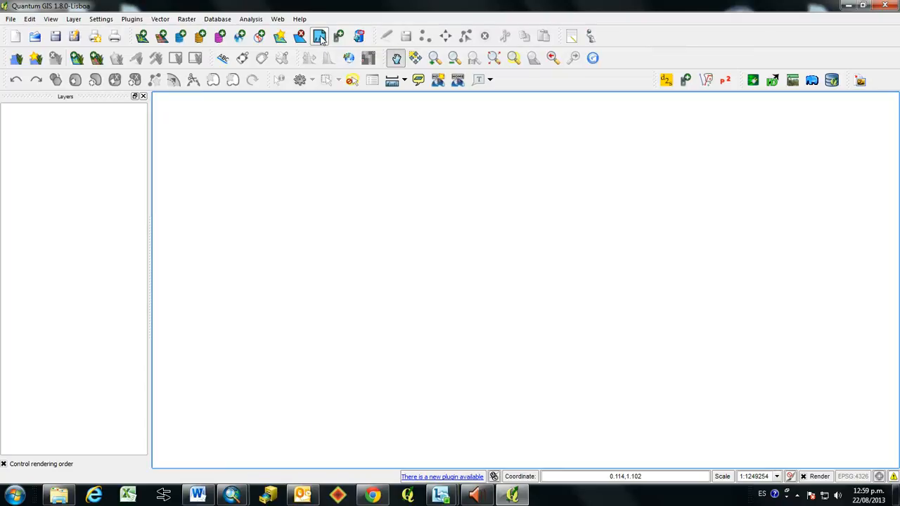
Start a delimited-text layer and browse to 29_07_2.txt as its source file.
left_click(321, 37)
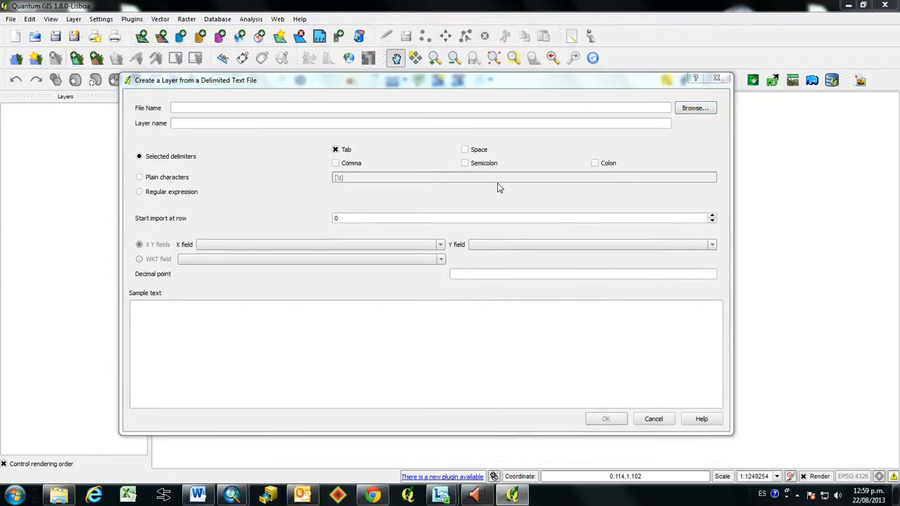
left_click(695, 107)
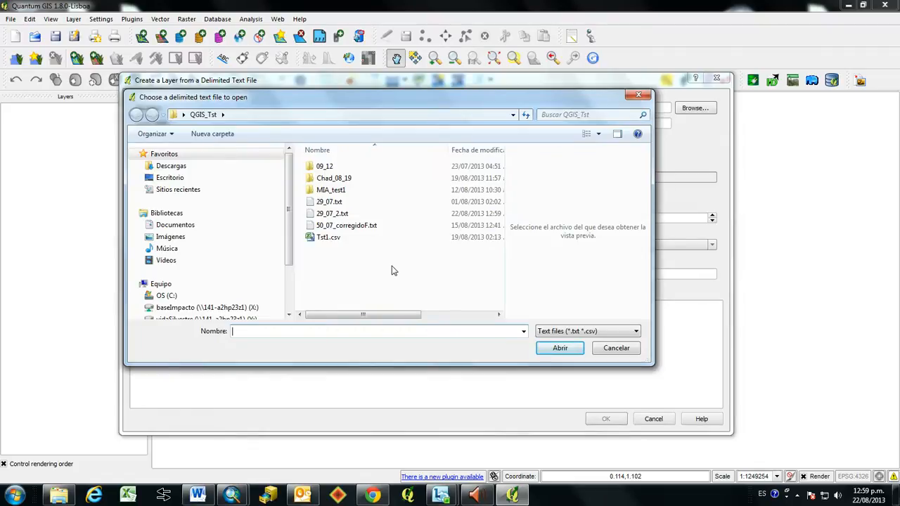
left_click(330, 214)
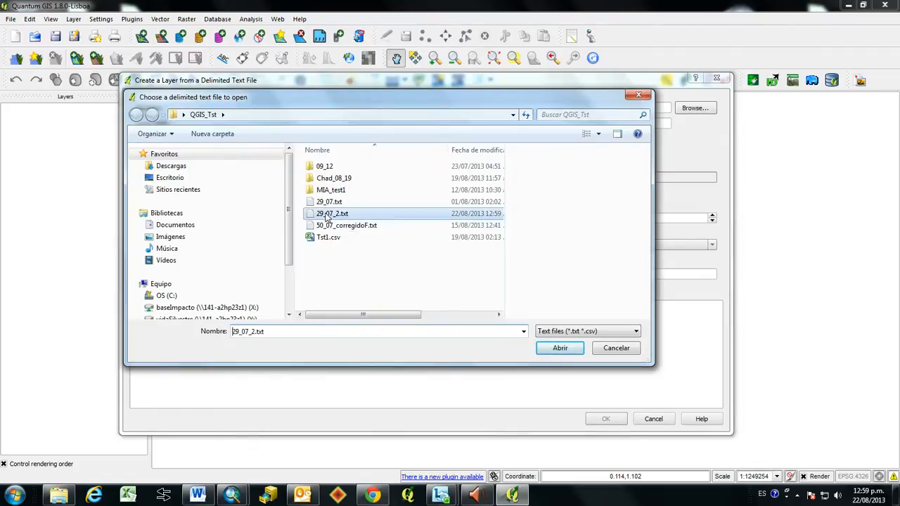
left_click(329, 214)
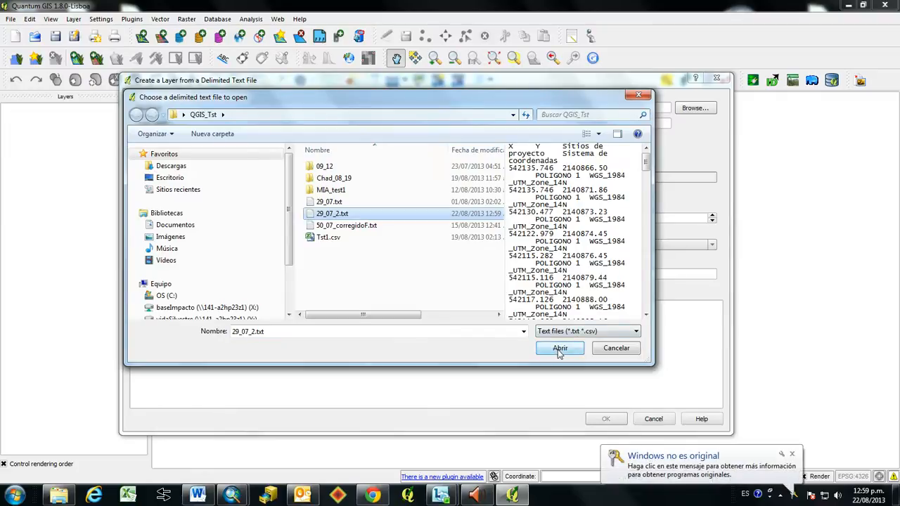
left_click(560, 348)
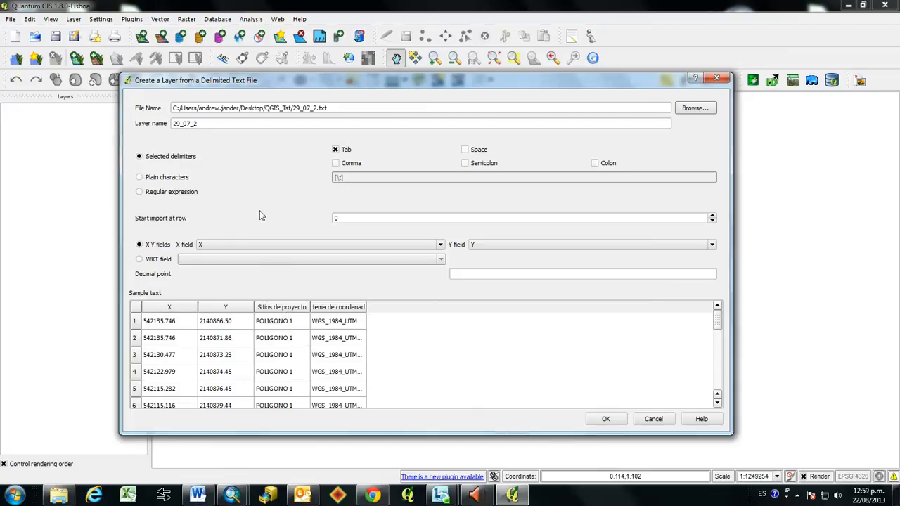
mouse_move(225, 248)
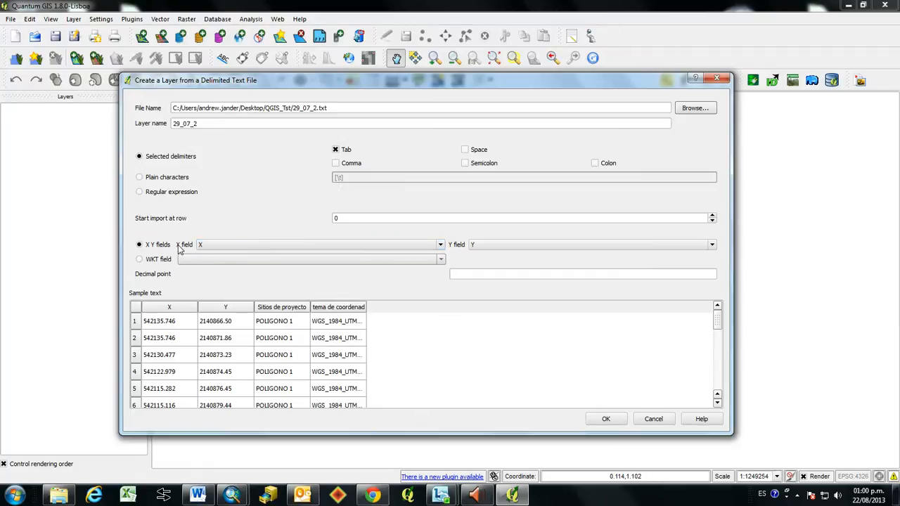
mouse_move(377, 262)
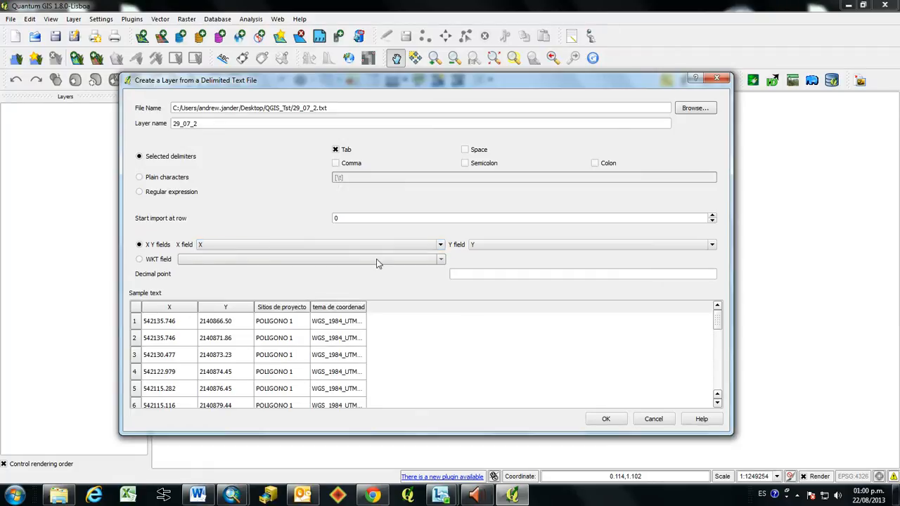
mouse_move(500, 256)
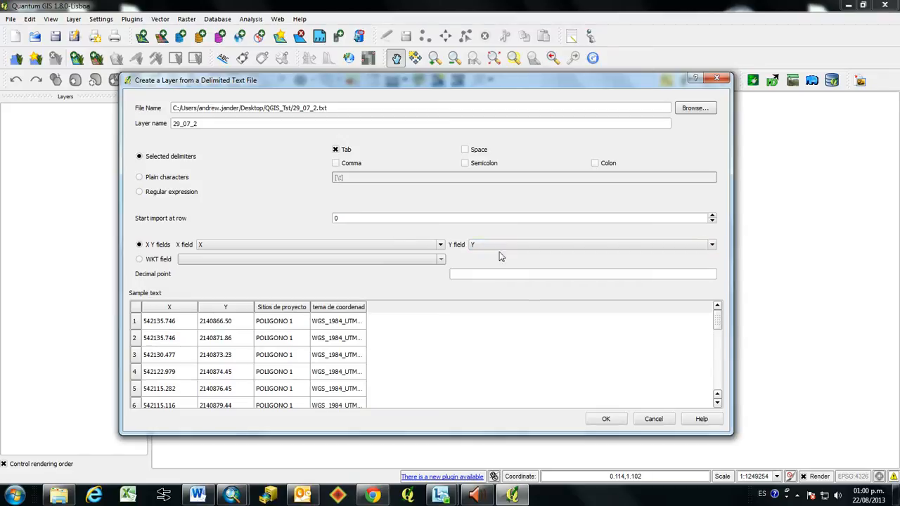
mouse_move(405, 265)
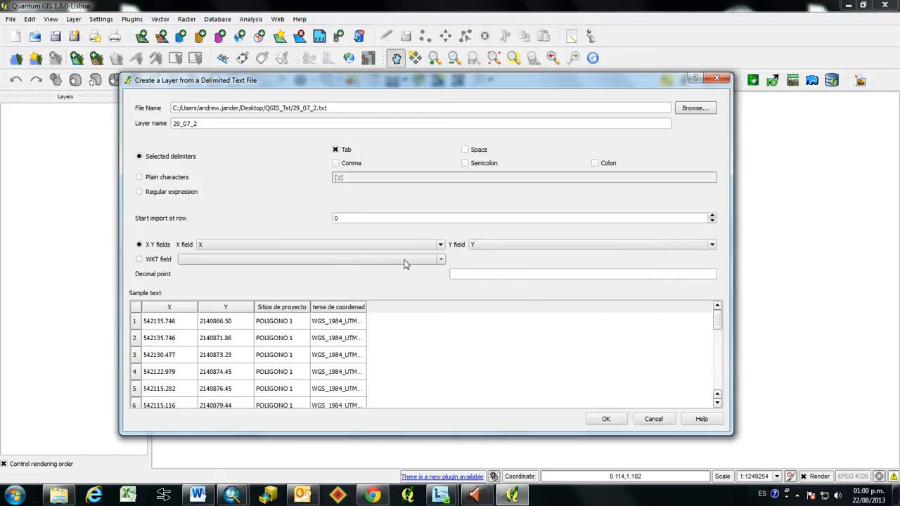
mouse_move(371, 283)
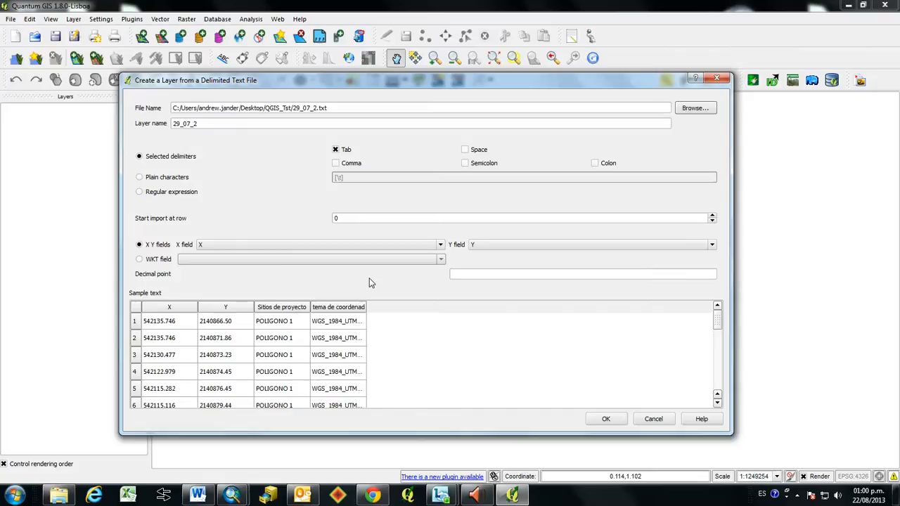
mouse_move(337, 254)
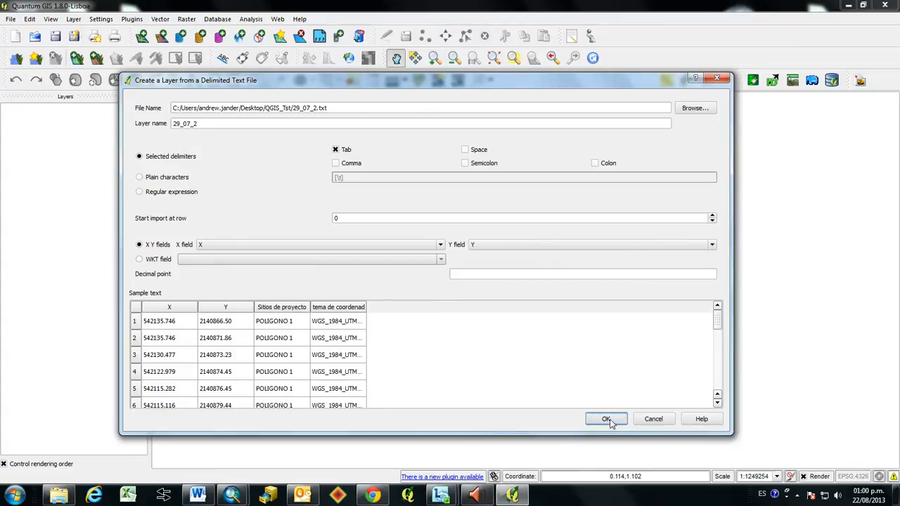
Accept the import settings with Tab delimiter and X/Y coordinate fields for layer 29_07_2.
left_click(606, 419)
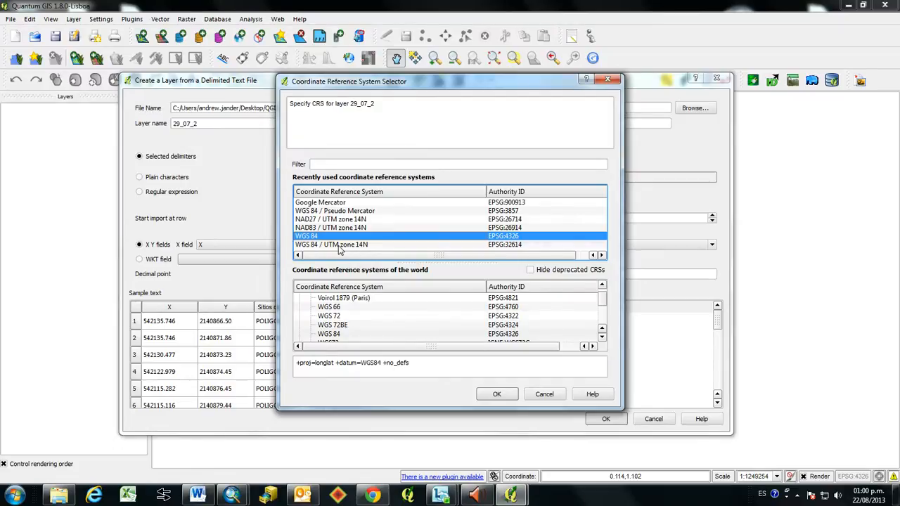
Assign WGS 84 / UTM zone 14N to layer 29_07_2 and load its points onto the map.
left_click(331, 245)
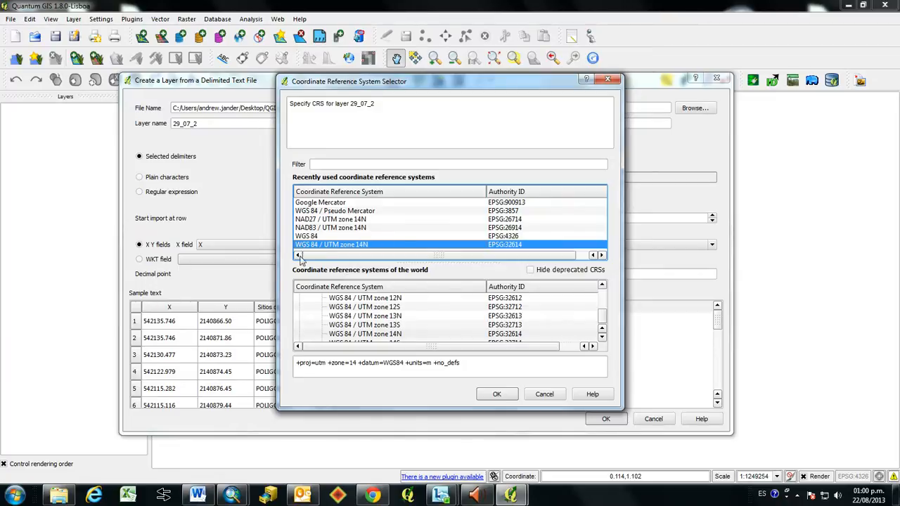
mouse_move(313, 253)
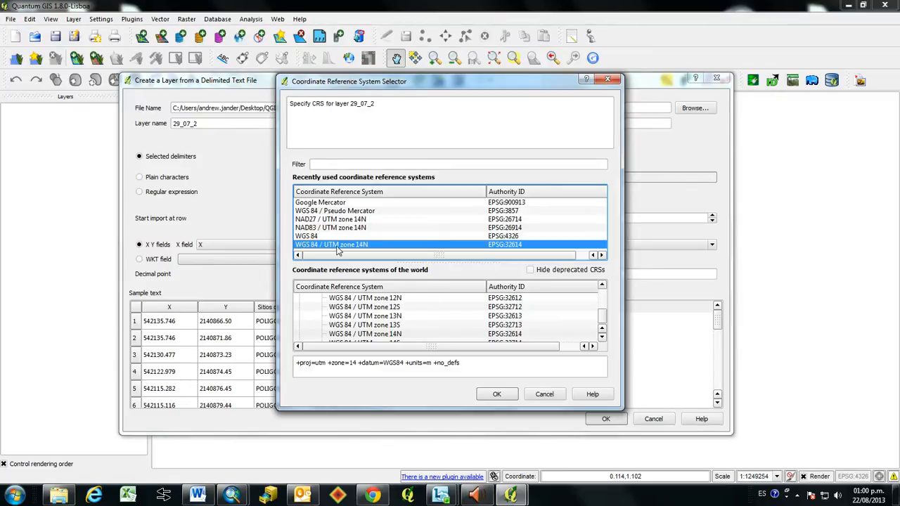
mouse_move(361, 259)
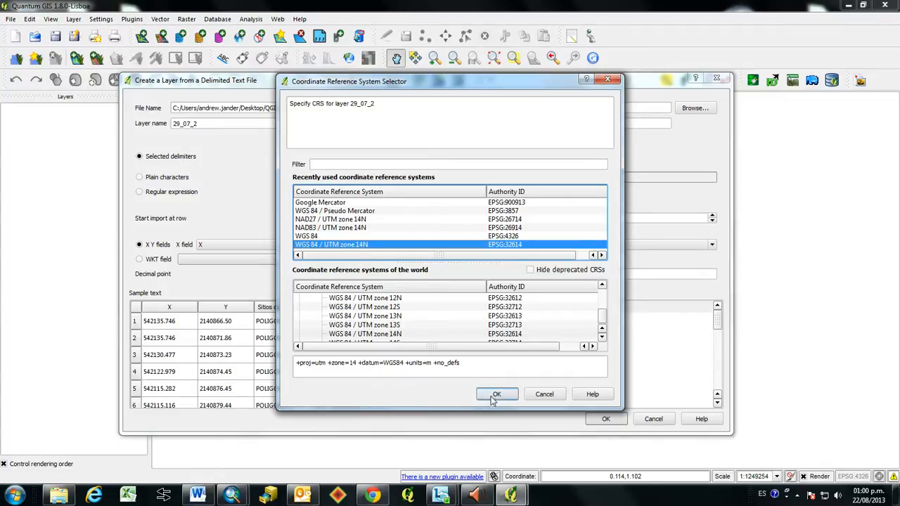
left_click(498, 394)
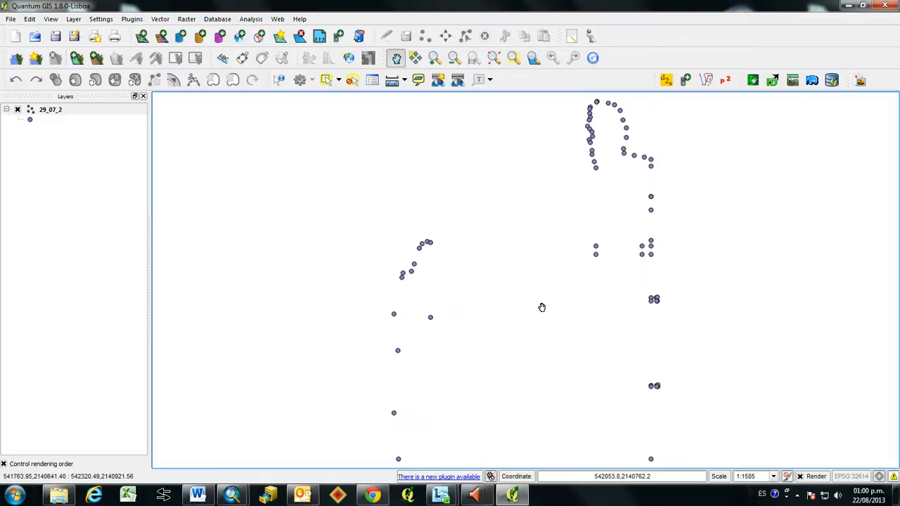
mouse_move(48, 160)
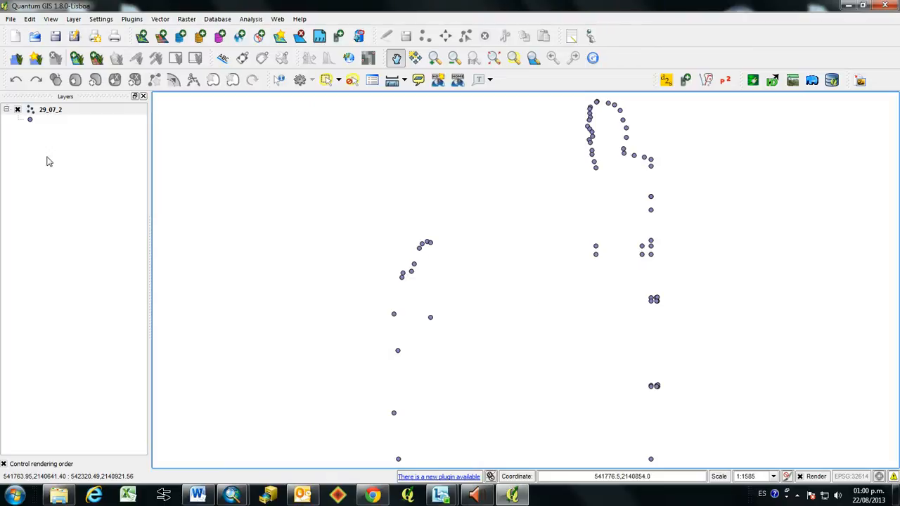
mouse_move(304, 189)
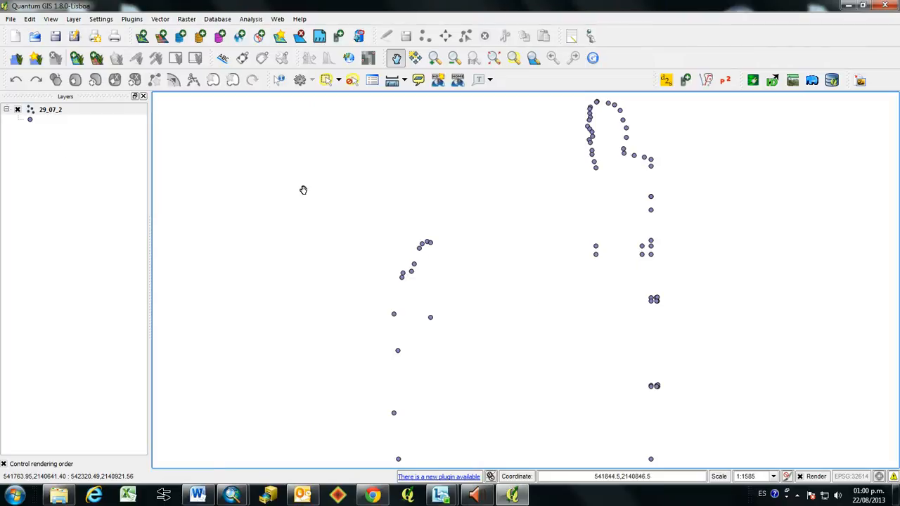
mouse_move(422, 228)
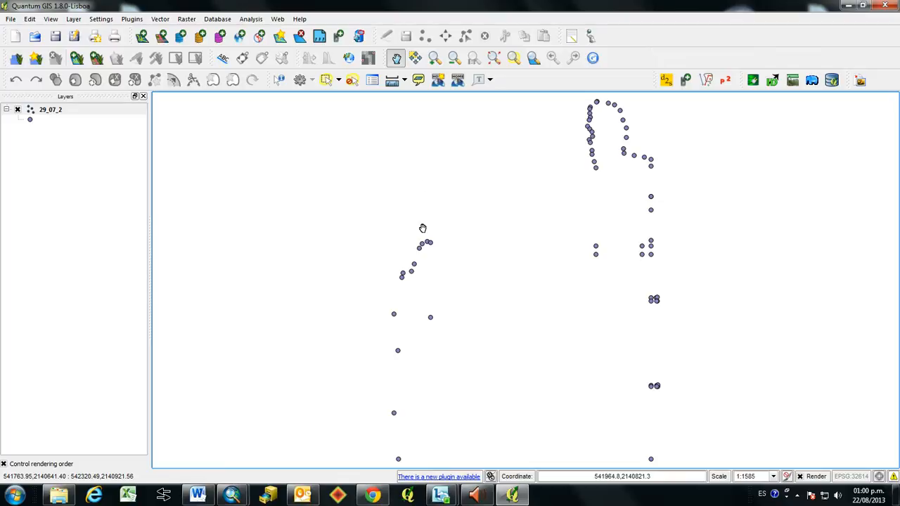
left_click_drag(422, 227, 452, 233)
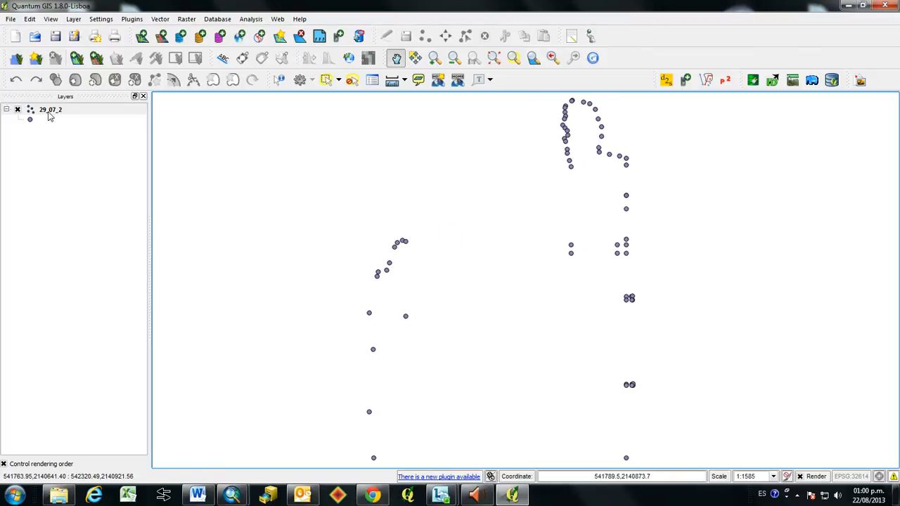
right_click(49, 110)
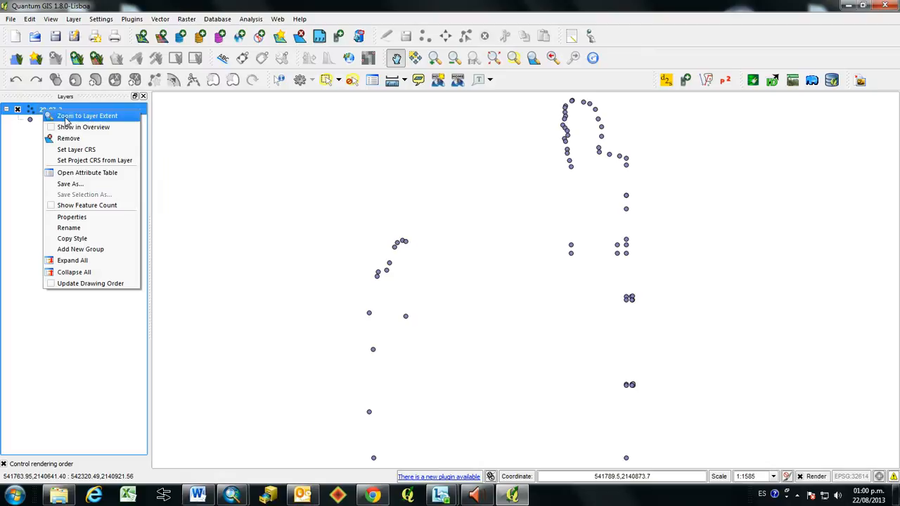
Set the layer's Save As output to shapefile Puntos_29_07_3.shp in the QGIS_Tst folder.
left_click(70, 182)
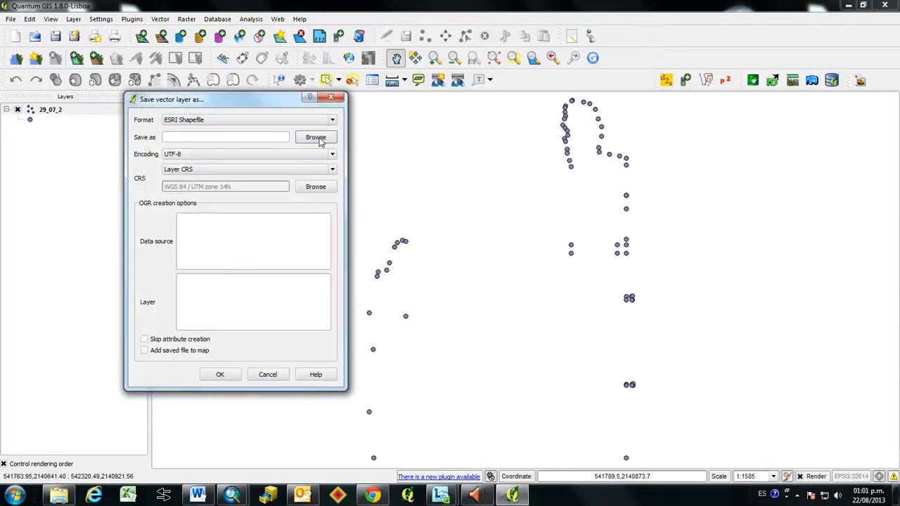
left_click(315, 137)
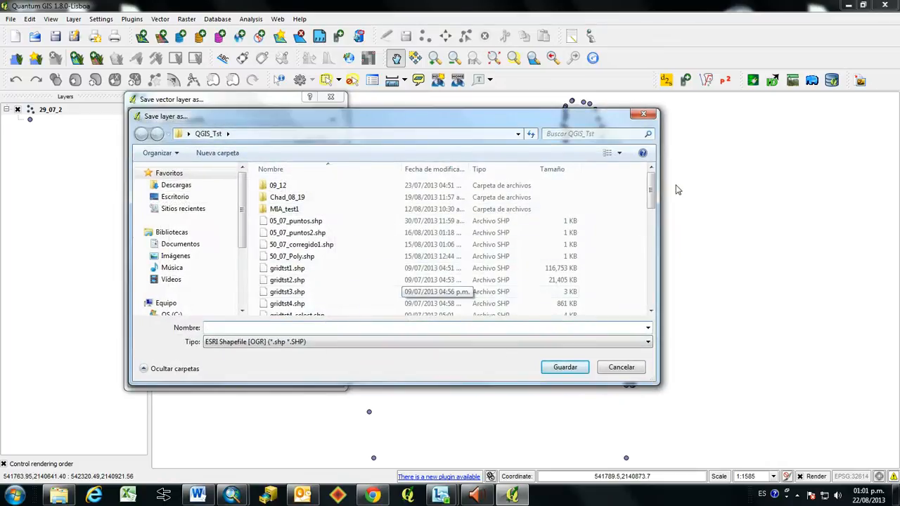
scroll("down", 3)
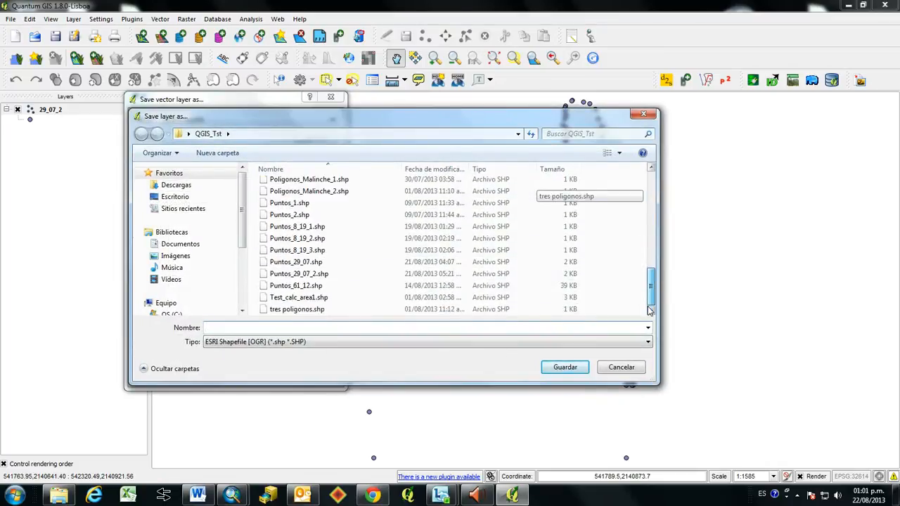
left_click(296, 262)
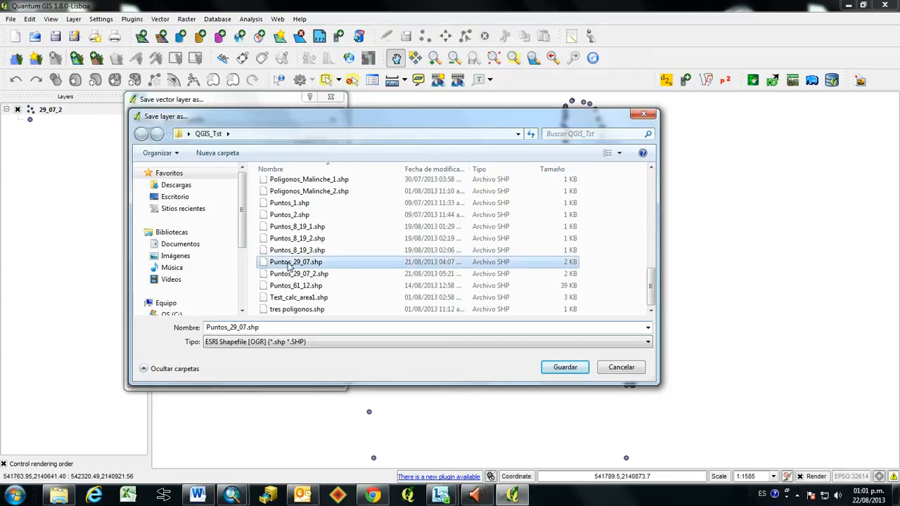
left_click(298, 273)
type("_3")
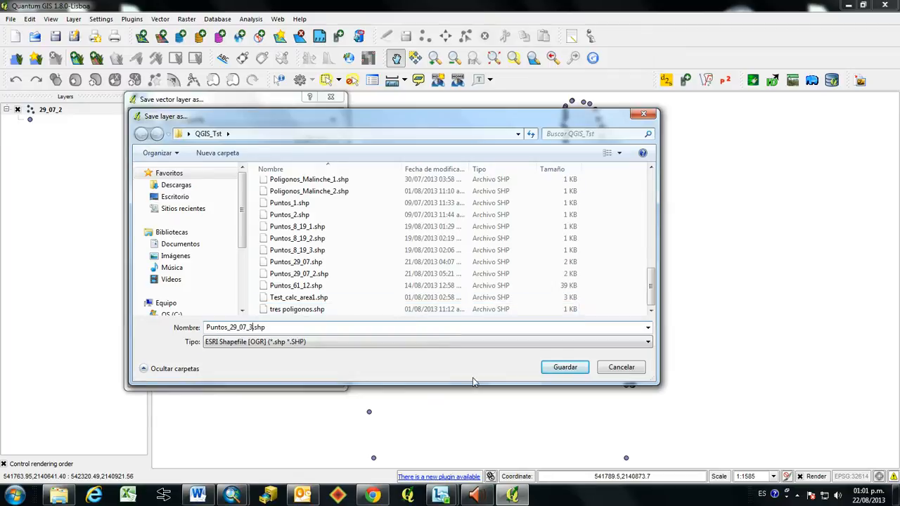
left_click(566, 367)
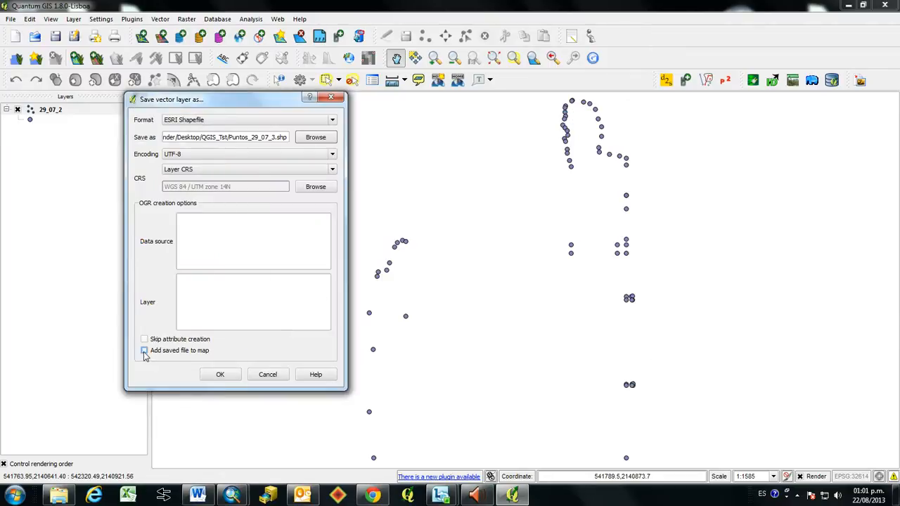
Export the shapefile with 'Add saved file to map' ticked, then select the original 29_07_2 layer.
left_click(145, 351)
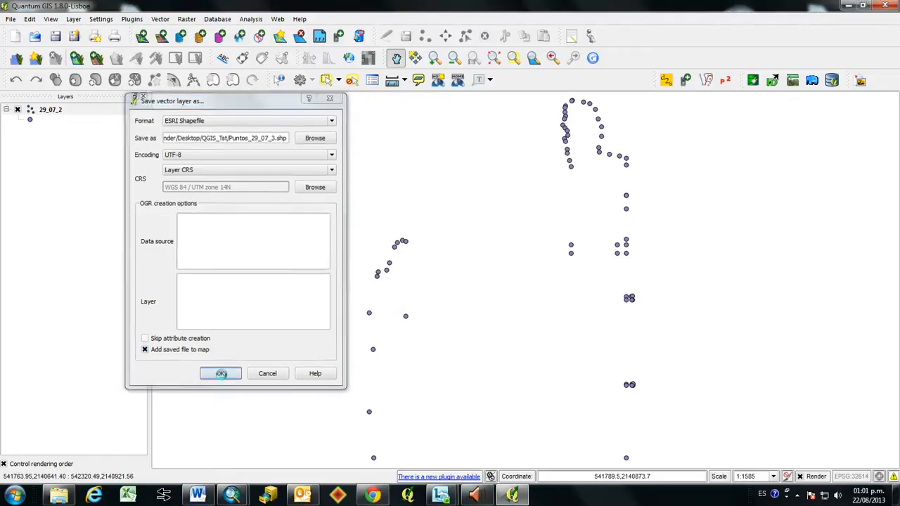
left_click(220, 374)
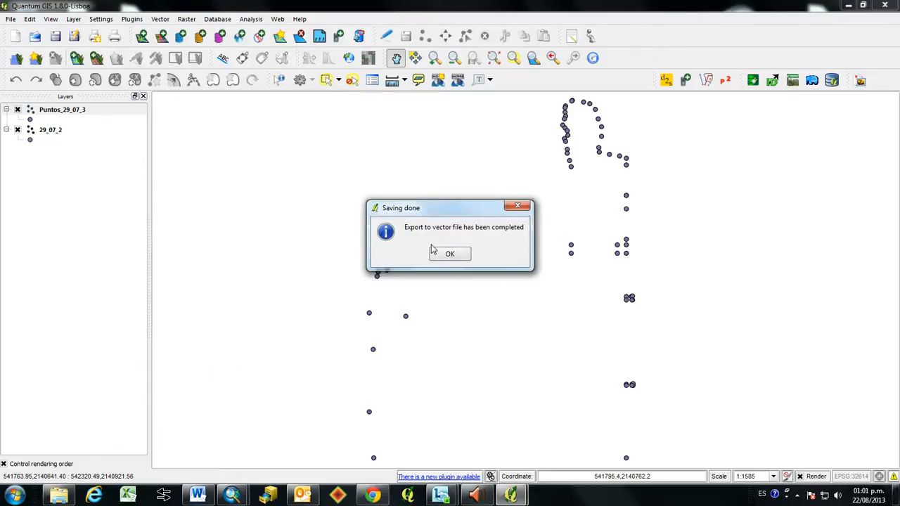
left_click(450, 253)
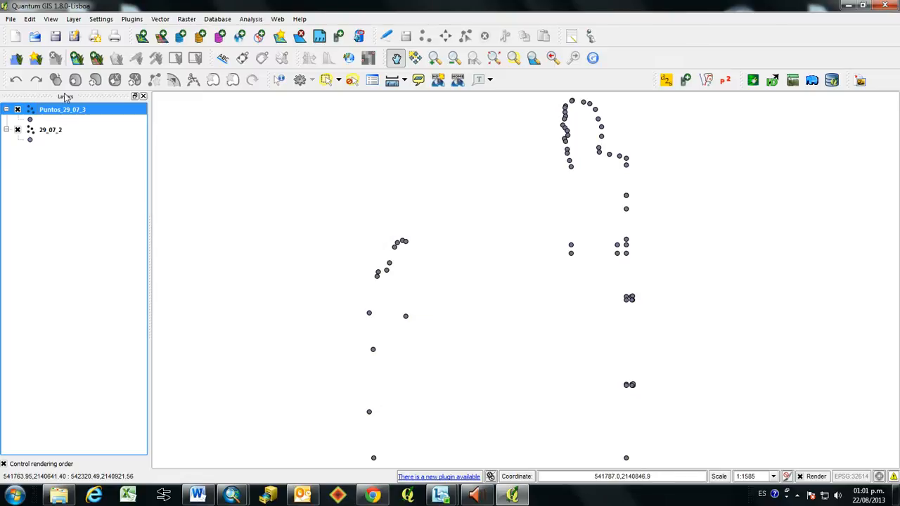
left_click(49, 129)
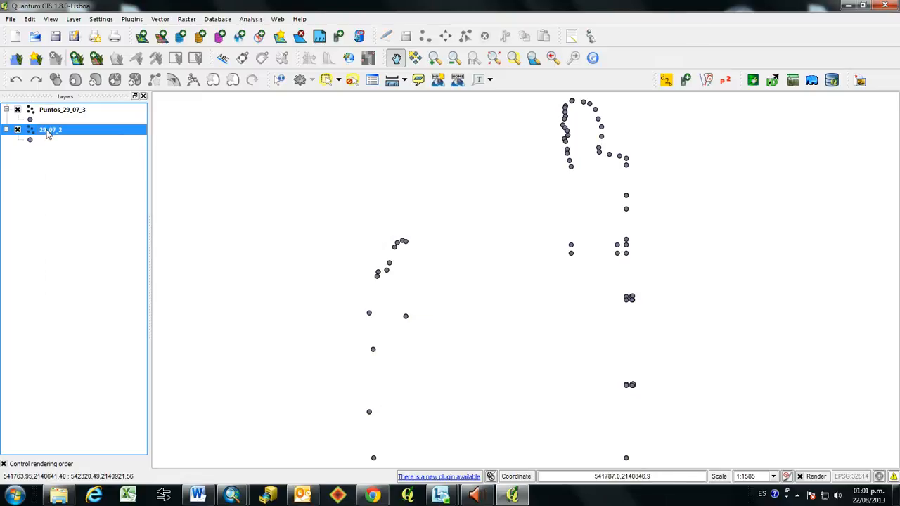